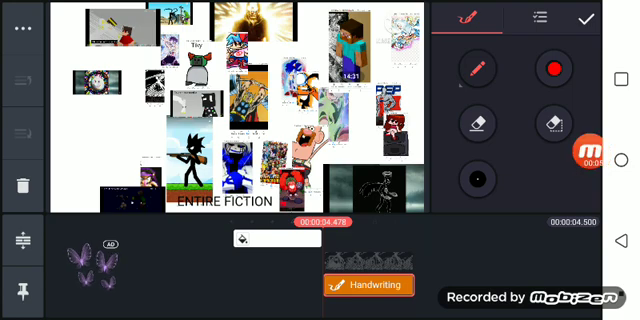
Step: Apply the handwriting layer and return to the editor with the Math Wins image
left_click(576, 18)
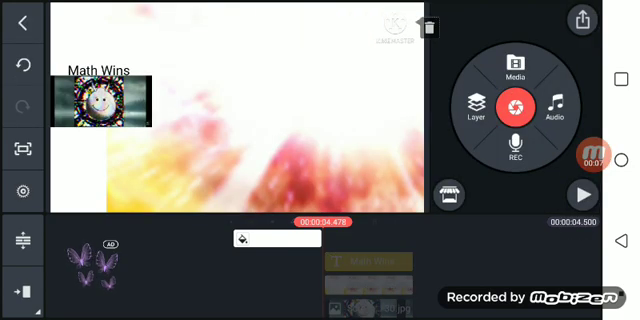